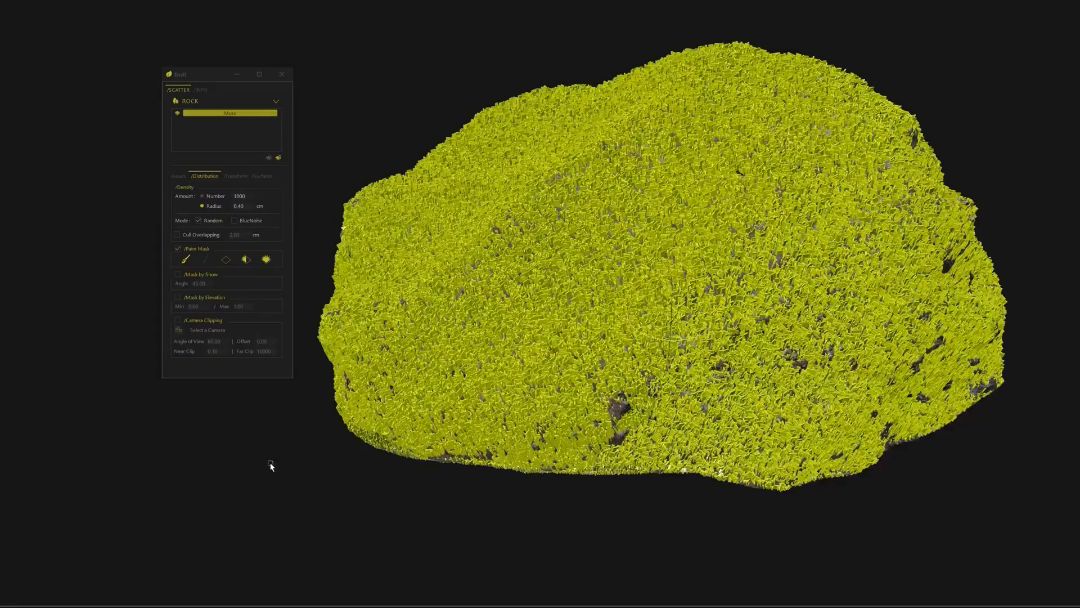
Open the rigged horse scene, posed mid-stride on its 72-frame timeline
left_click(178, 273)
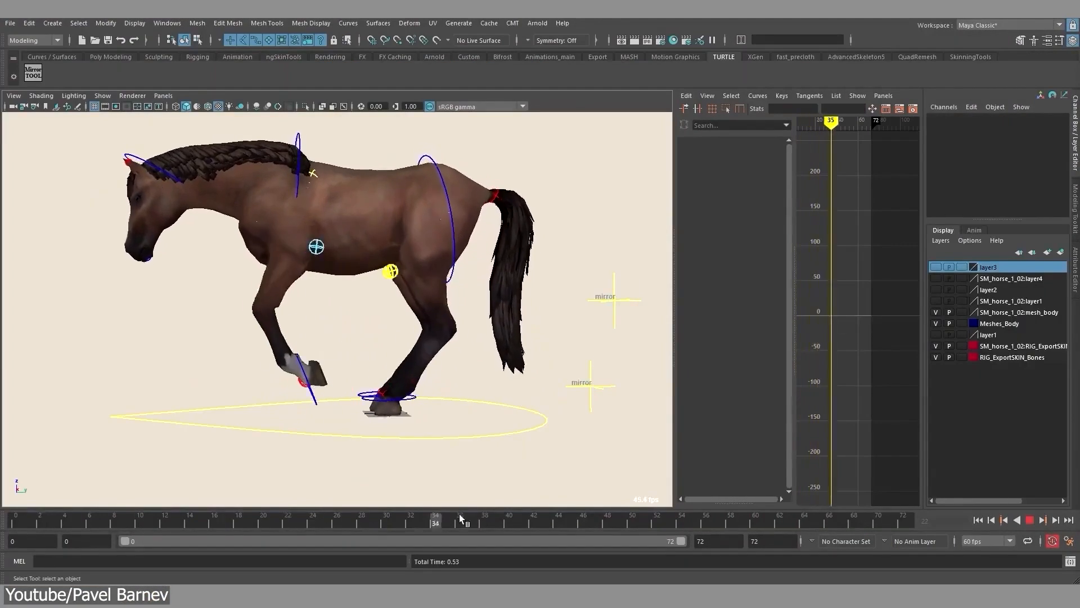
Graft the Eyebrow_v1 groom onto the head's brow via the Eyebrow graft surface
left_click(1040, 520)
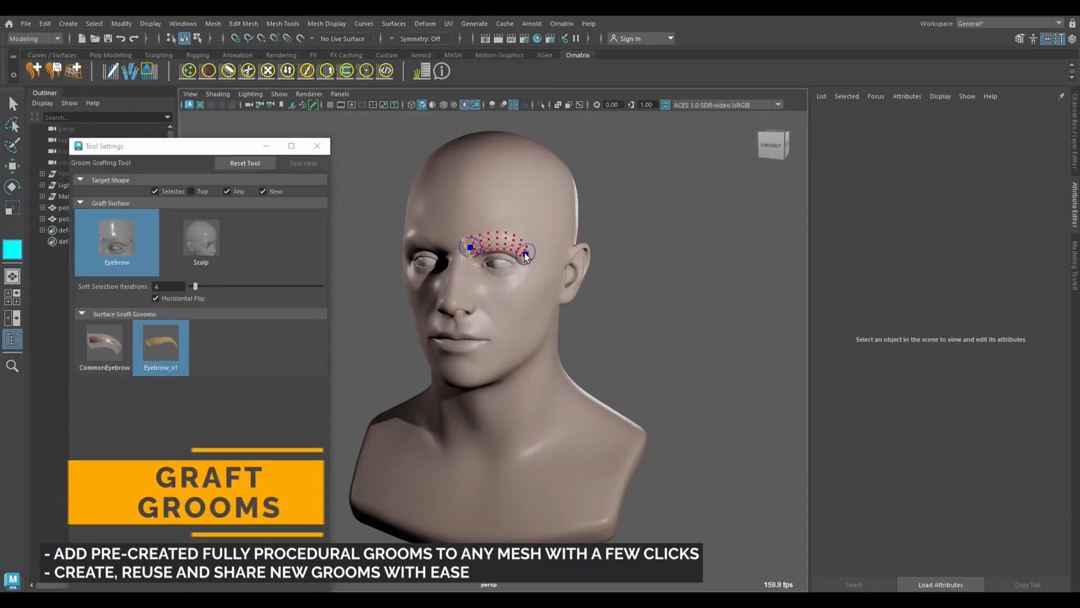
left_click(200, 241)
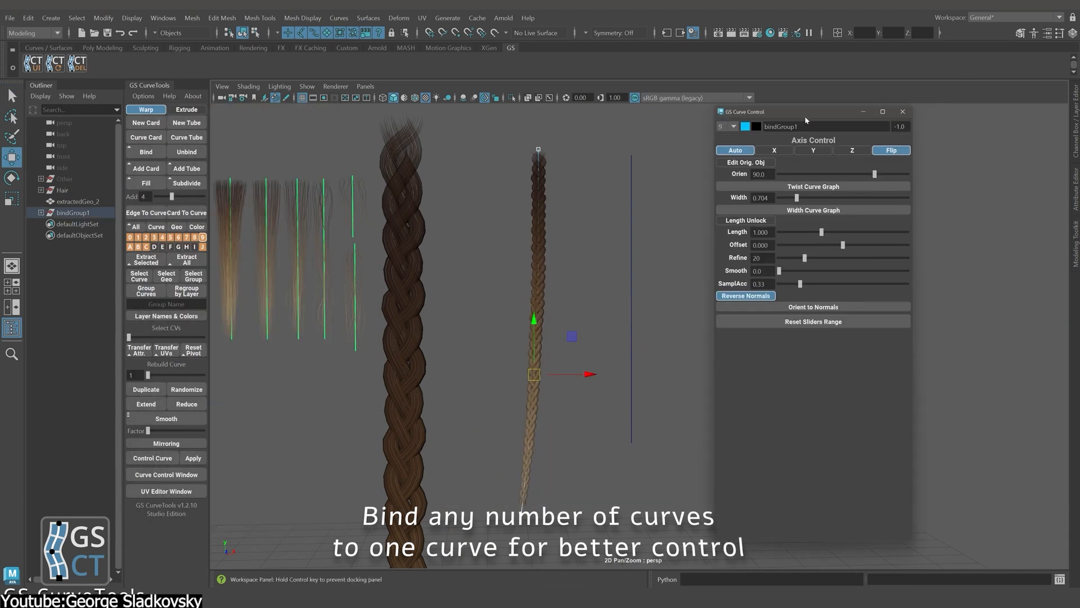
Bind the braid geometry to a single control curve in GS CurveTools
left_click(813, 210)
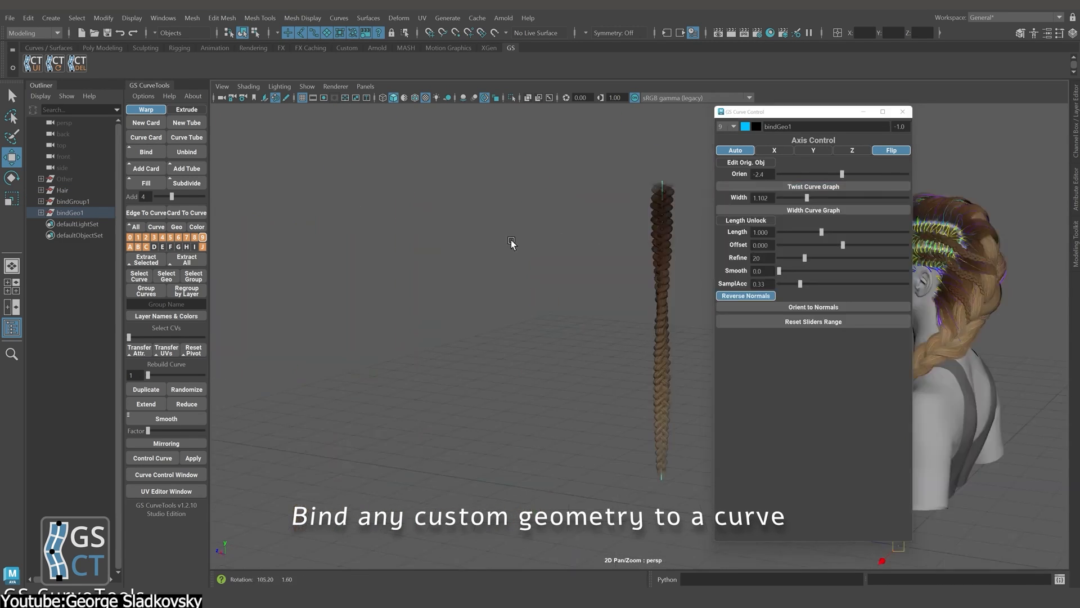
left_click(813, 209)
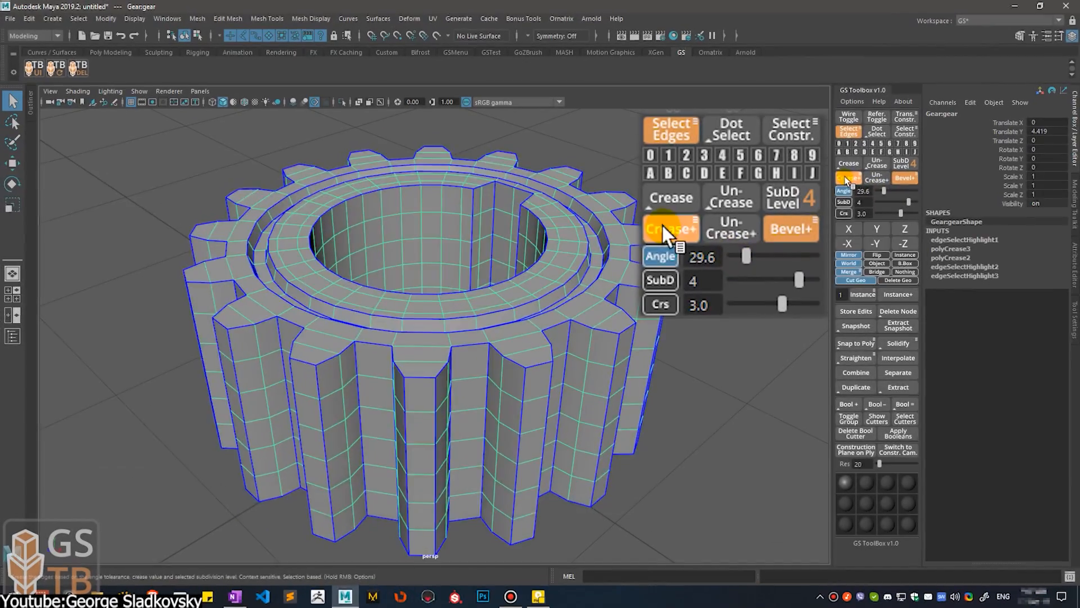
Crease the gear's inner ring edge lightly and tune its strength at subdivision level 3
left_click(669, 227)
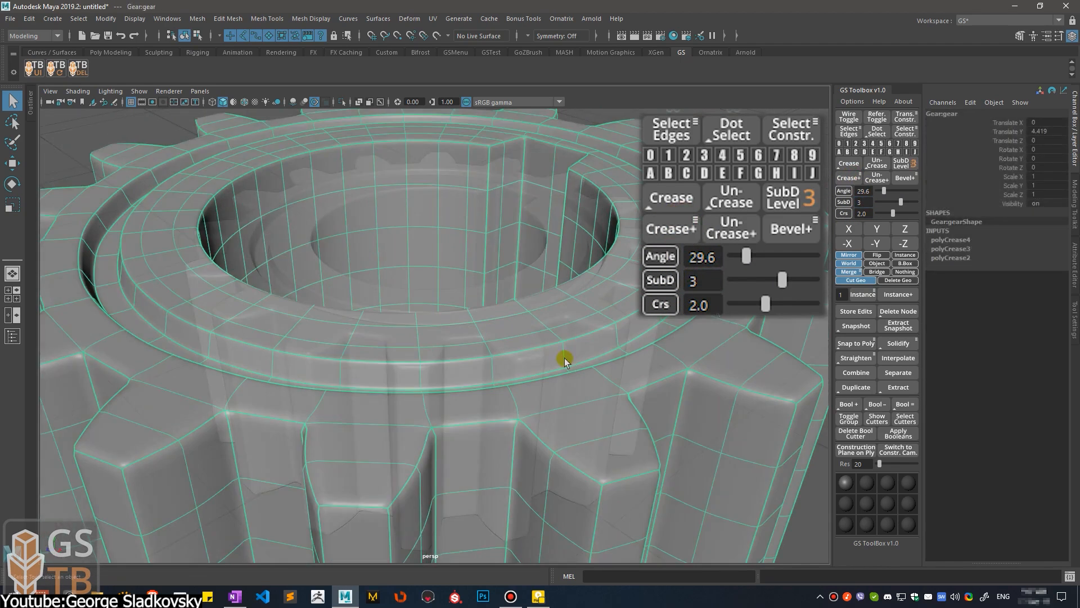
left_click_drag(765, 304, 736, 304)
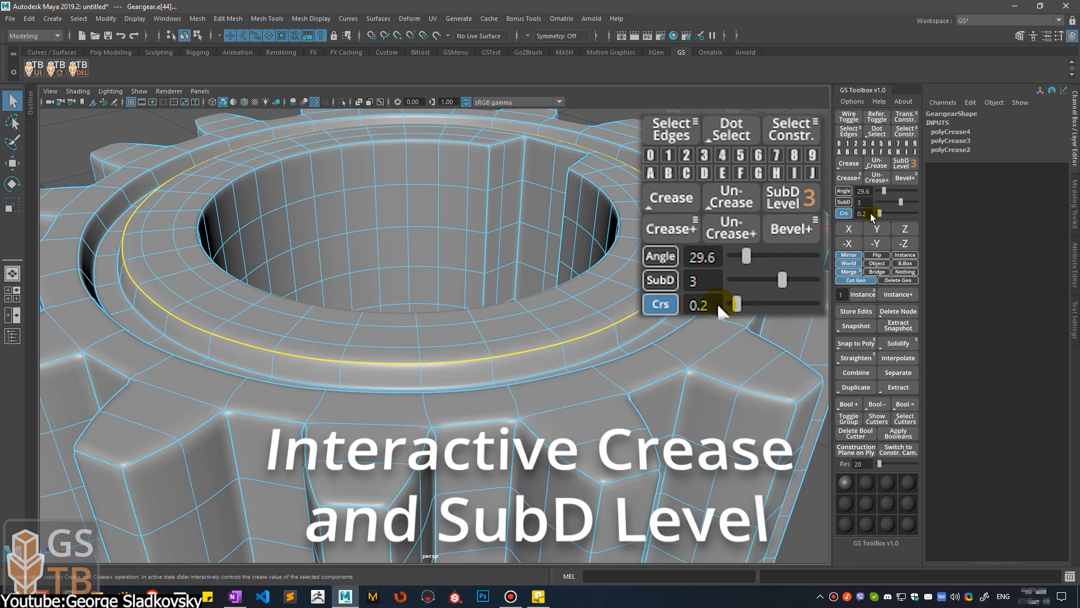
left_click_drag(734, 304, 752, 304)
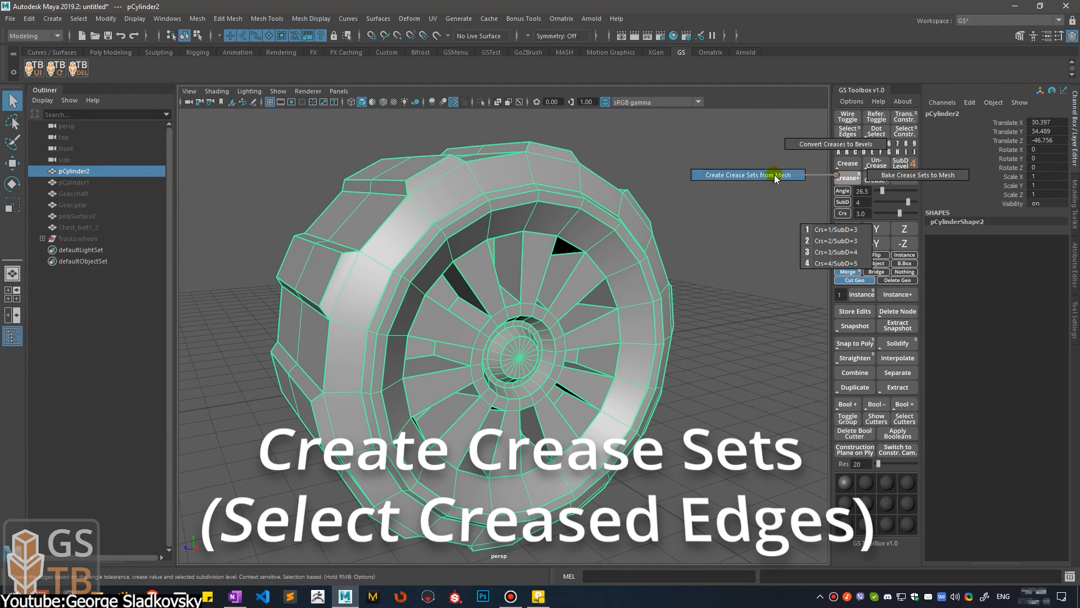
Create a crease set from the wheel's edges, adjust its strength, and interpolate the cube opening's edges
left_click(748, 175)
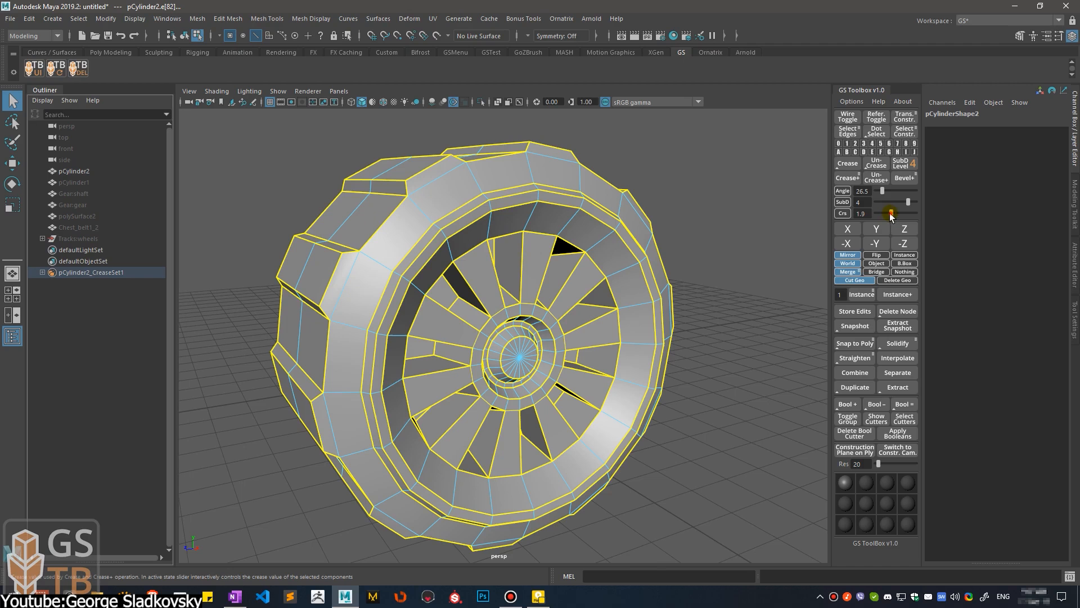
left_click_drag(890, 212, 859, 212)
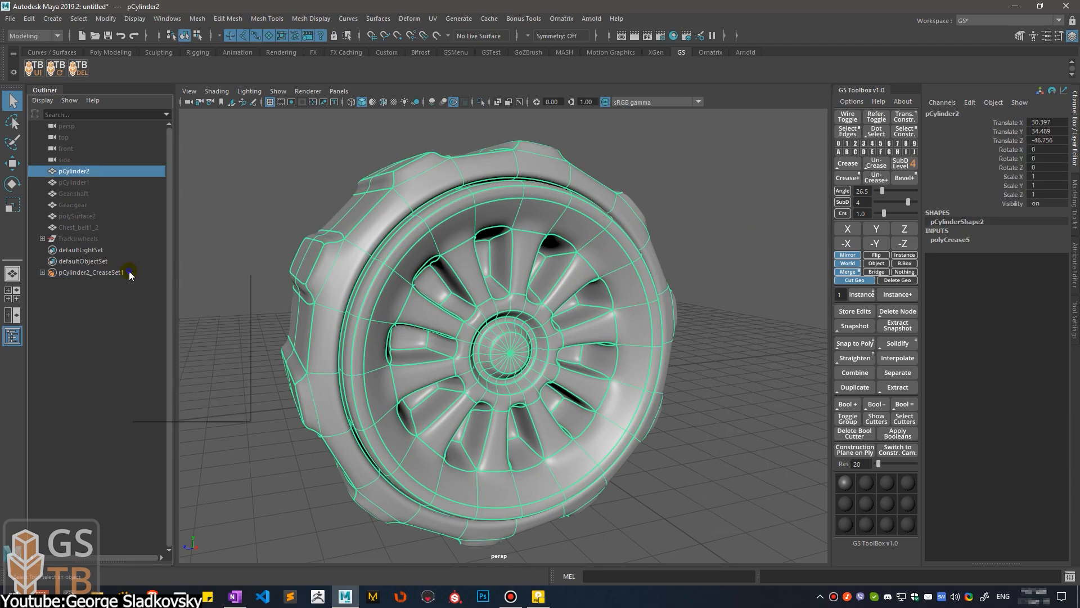
left_click_drag(882, 214, 893, 214)
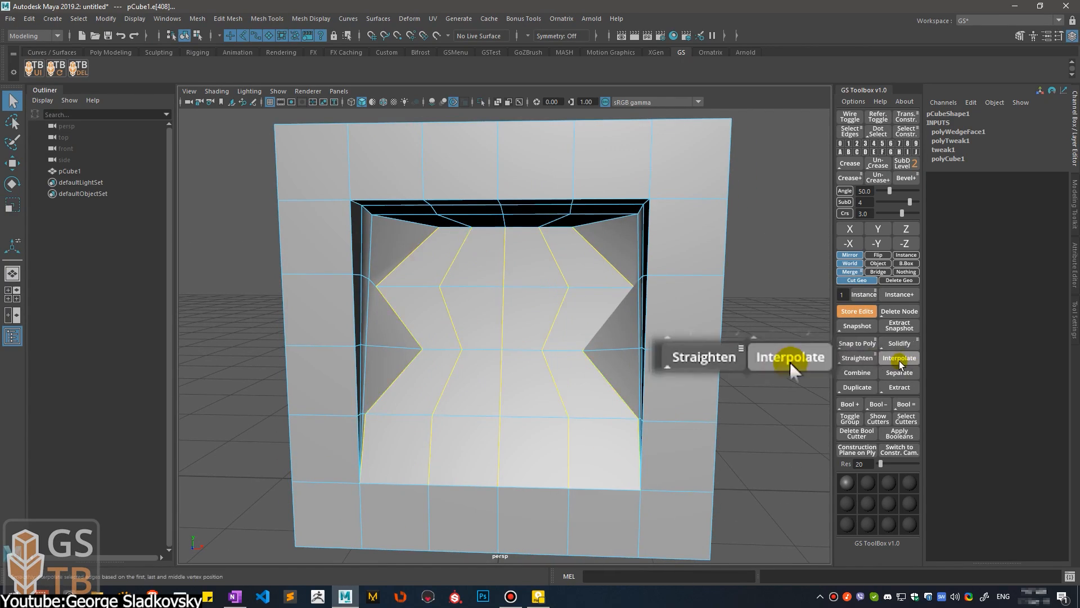
left_click(790, 356)
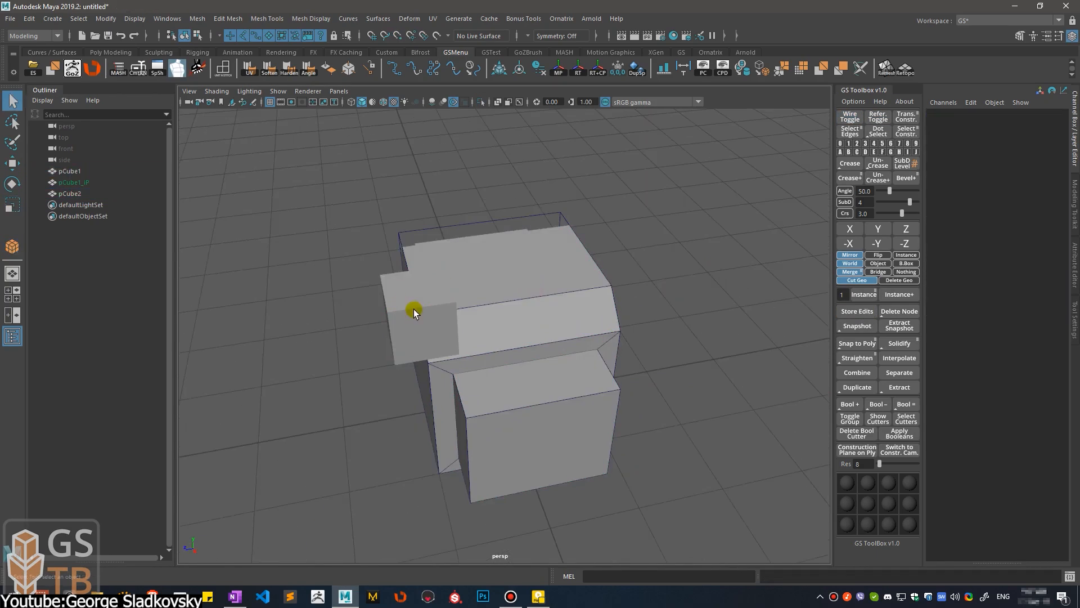
left_click(413, 310)
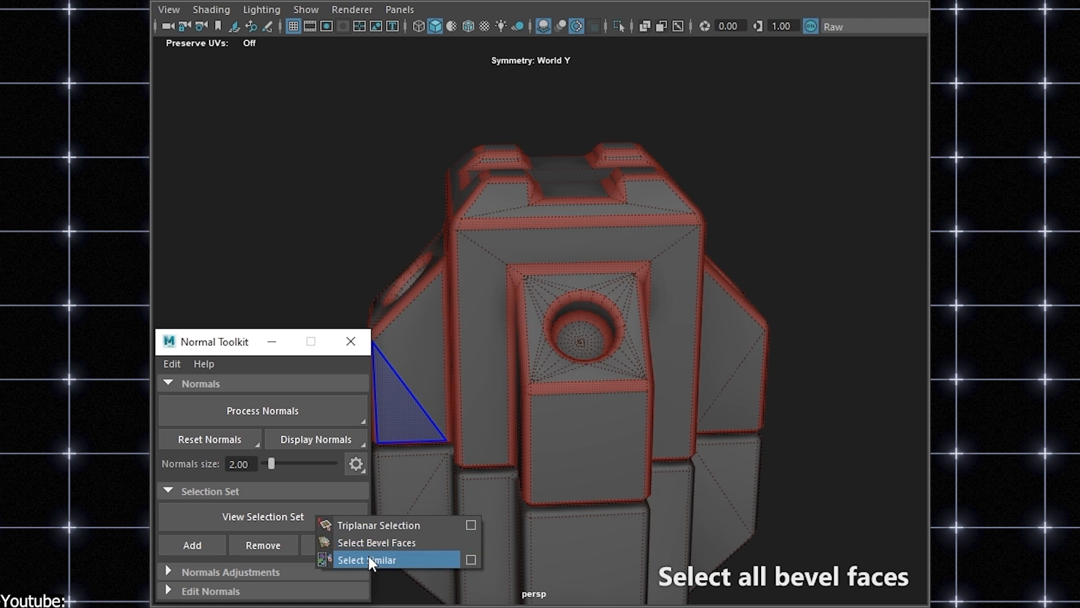
Add all bevel faces to the selection set and process normals for smooth shading
left_click(367, 559)
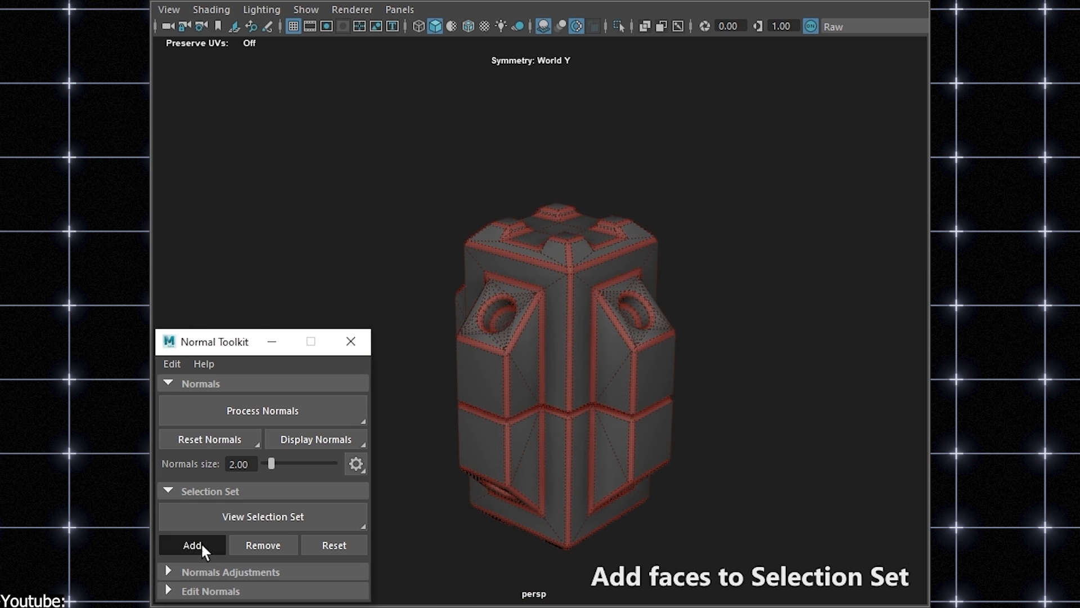
left_click(263, 411)
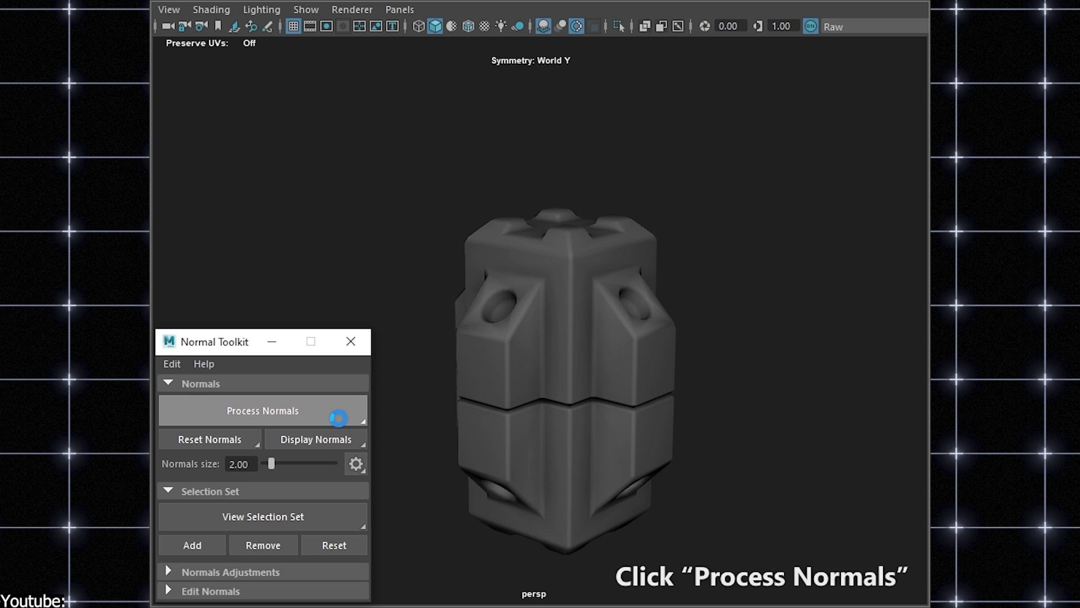
left_click(262, 411)
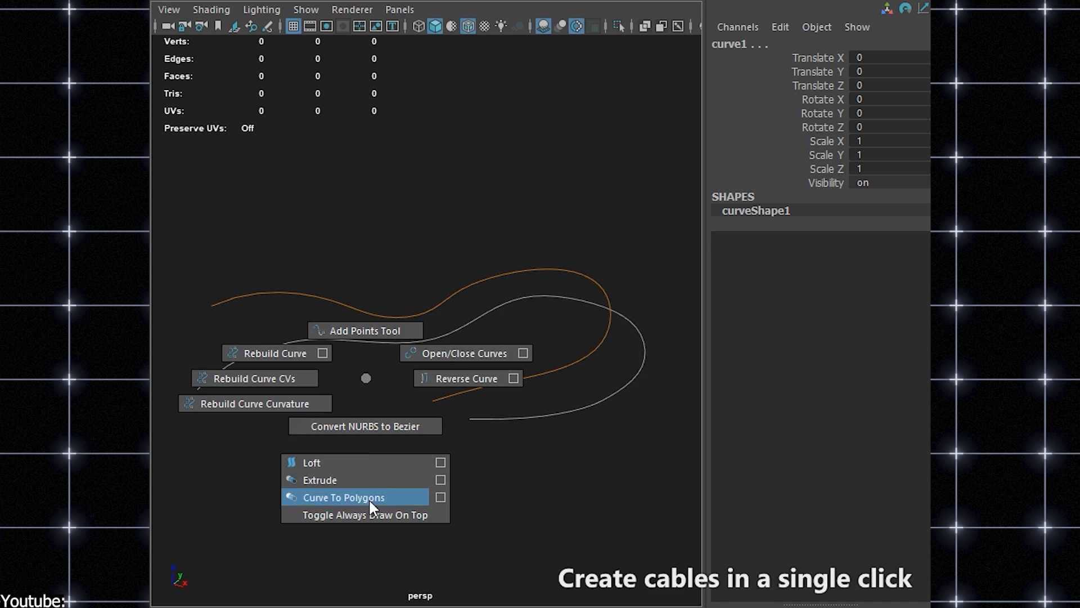
left_click(345, 497)
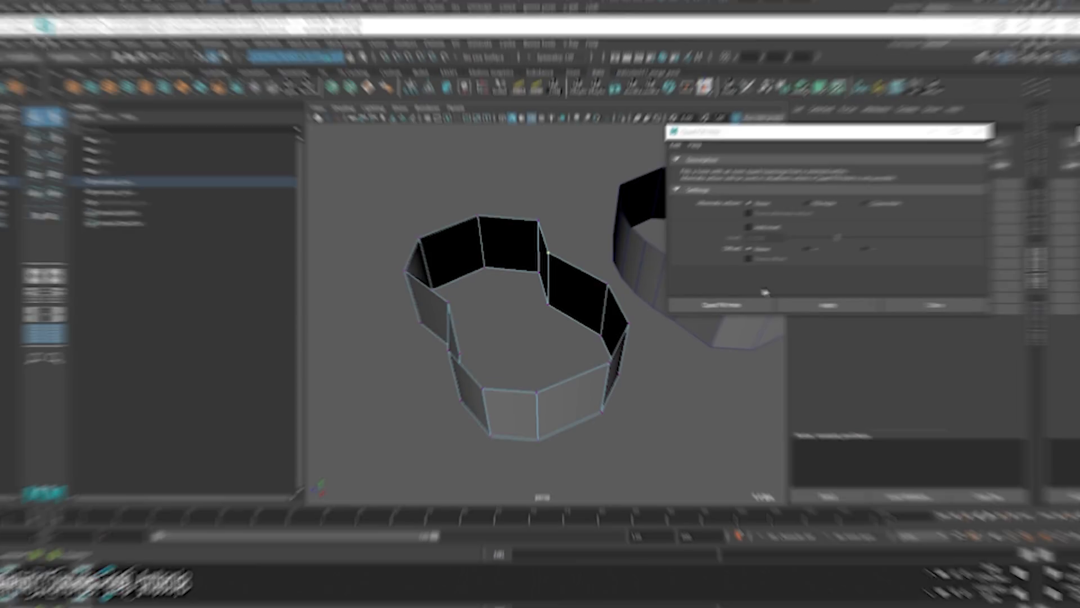
Cap the ring's open top with quad fill, forcing the alternate action and adding an inset border
left_click(853, 304)
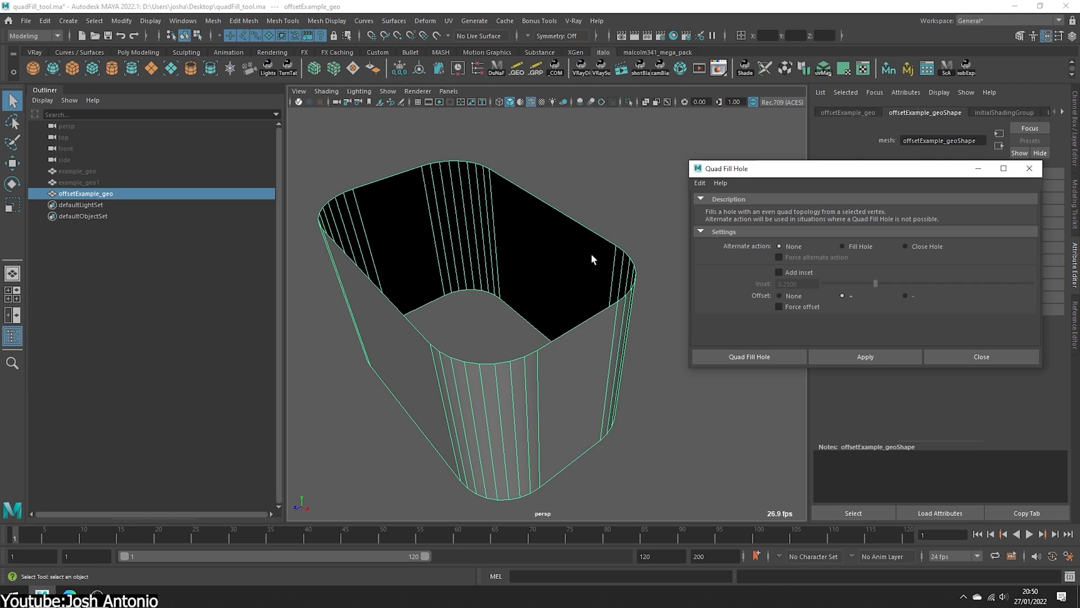
left_click(748, 356)
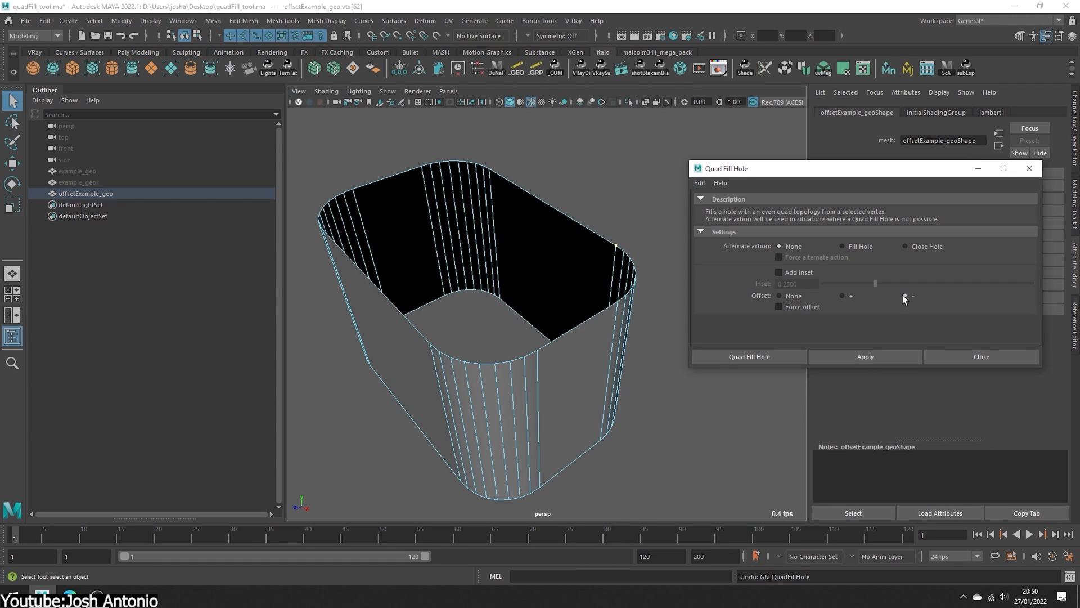
left_click(748, 356)
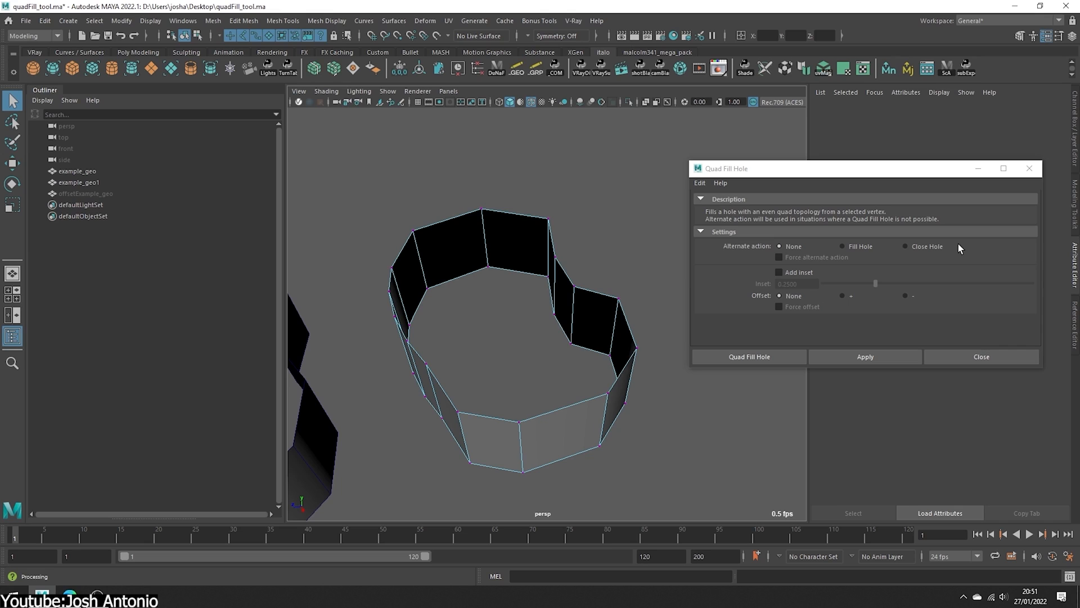
left_click(864, 356)
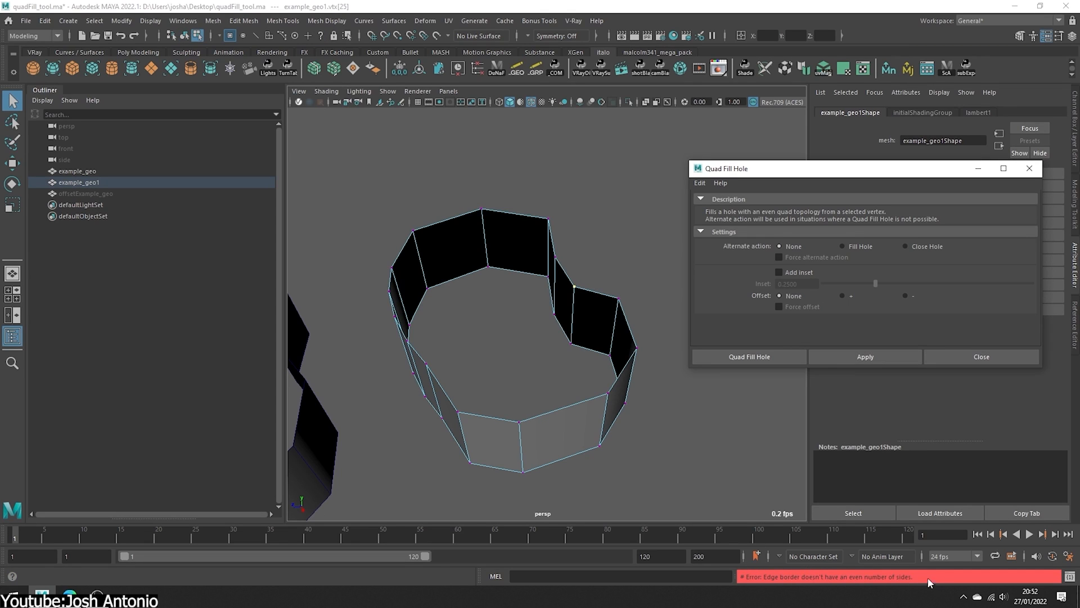
left_click(843, 246)
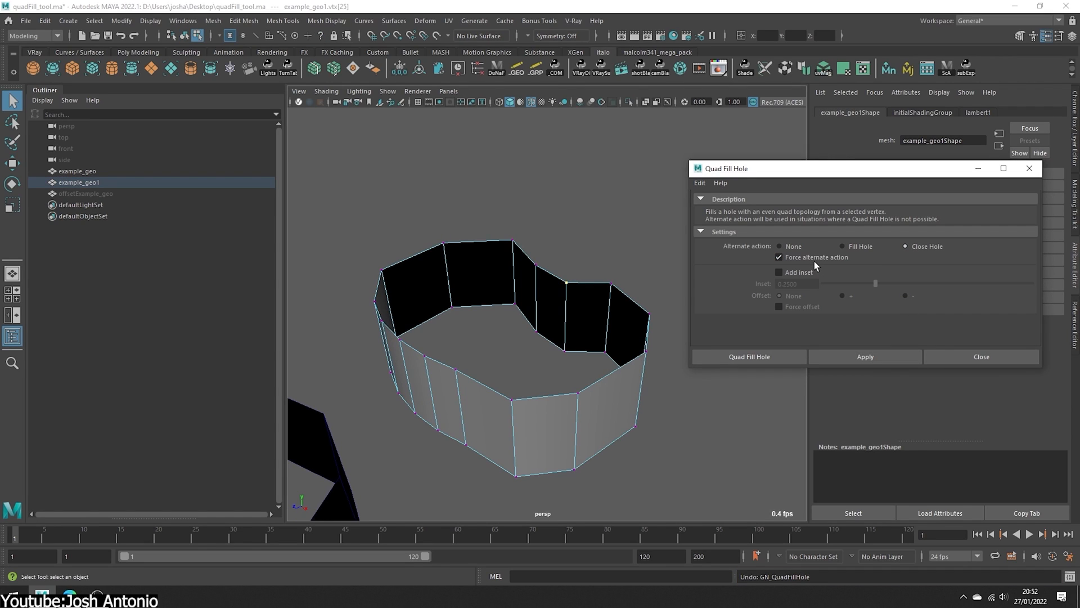
left_click(779, 272)
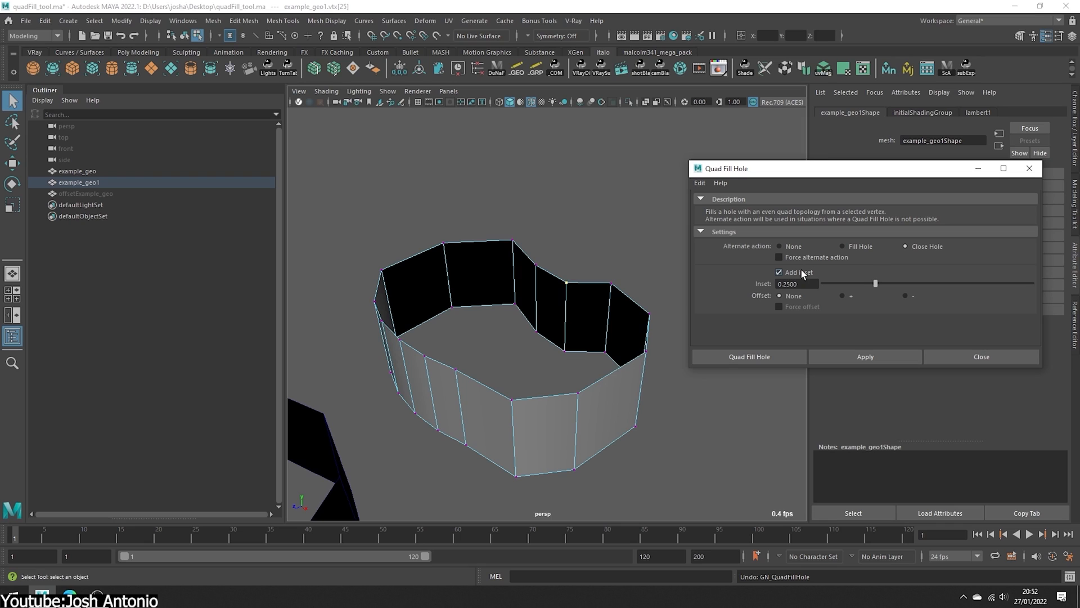
left_click_drag(875, 283, 978, 283)
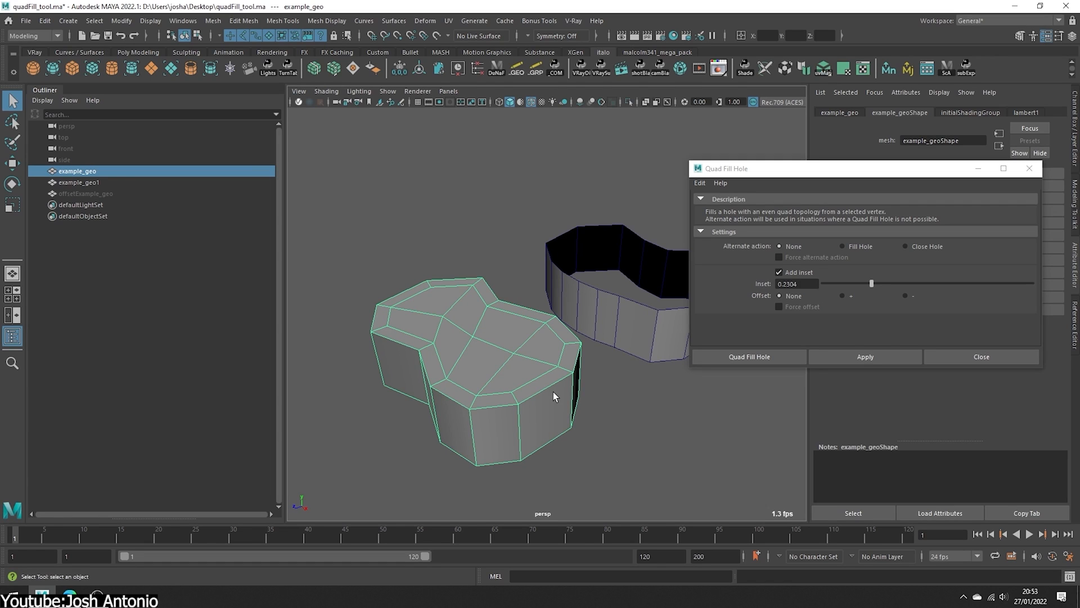
mouse_move(591, 356)
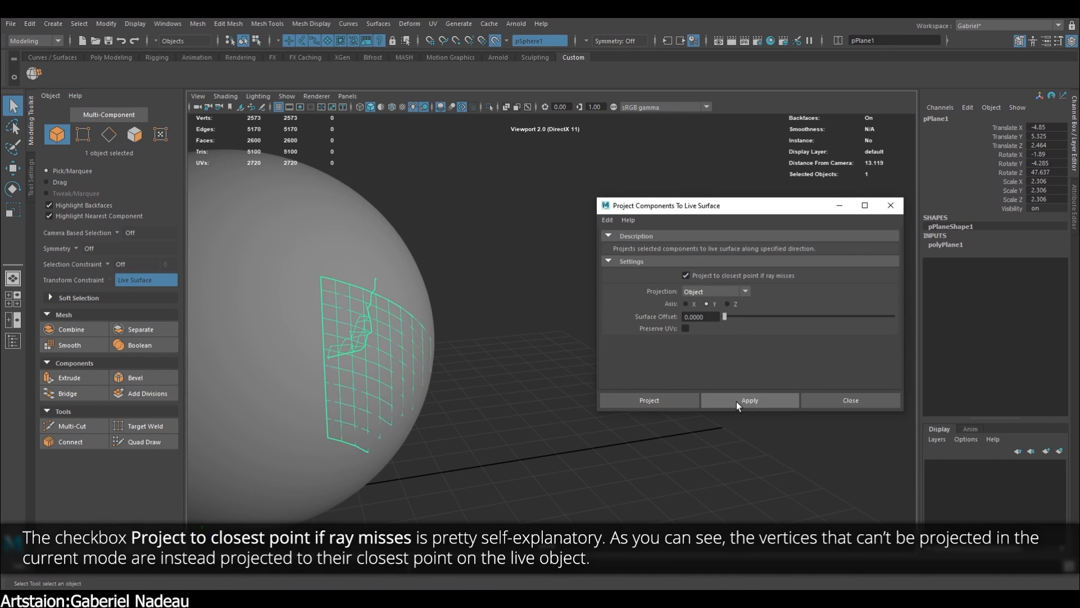
Test transform, camera and normal projection, floating the tilted grid above the sphere
left_click(715, 291)
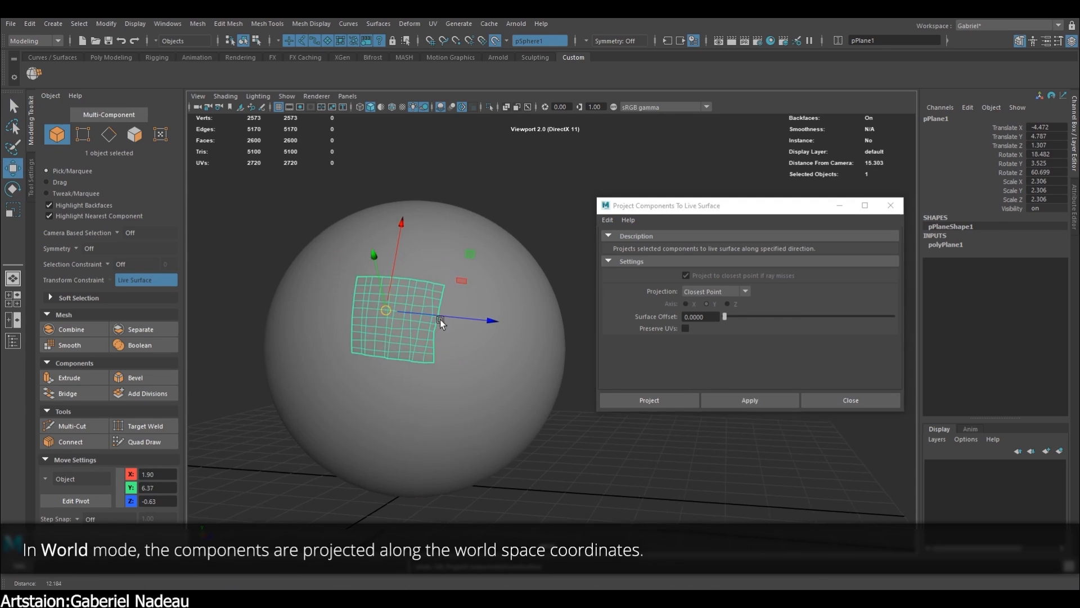
left_click(79, 479)
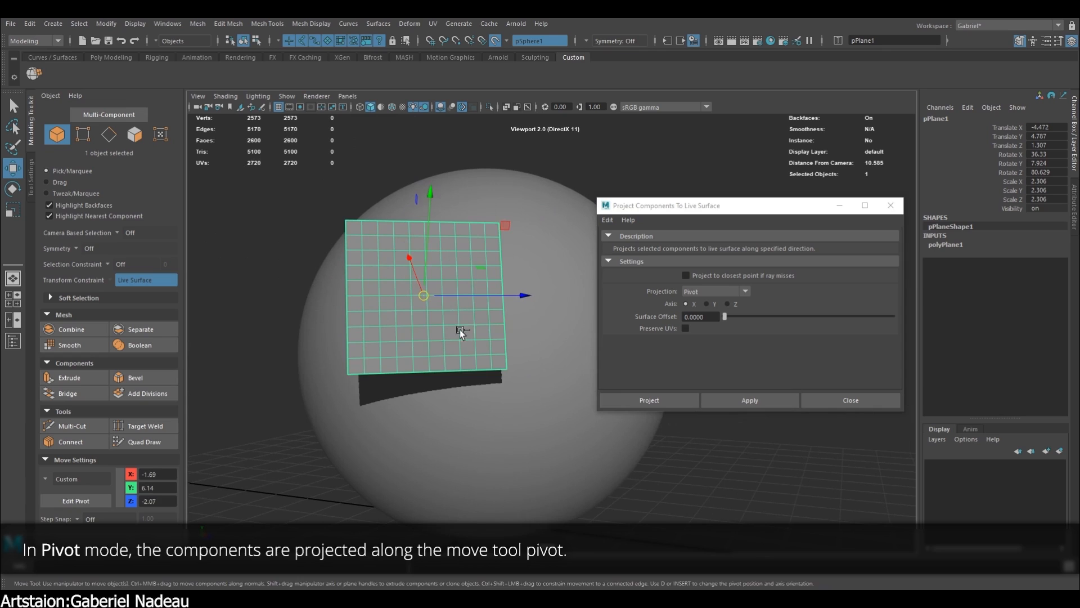
left_click(712, 291)
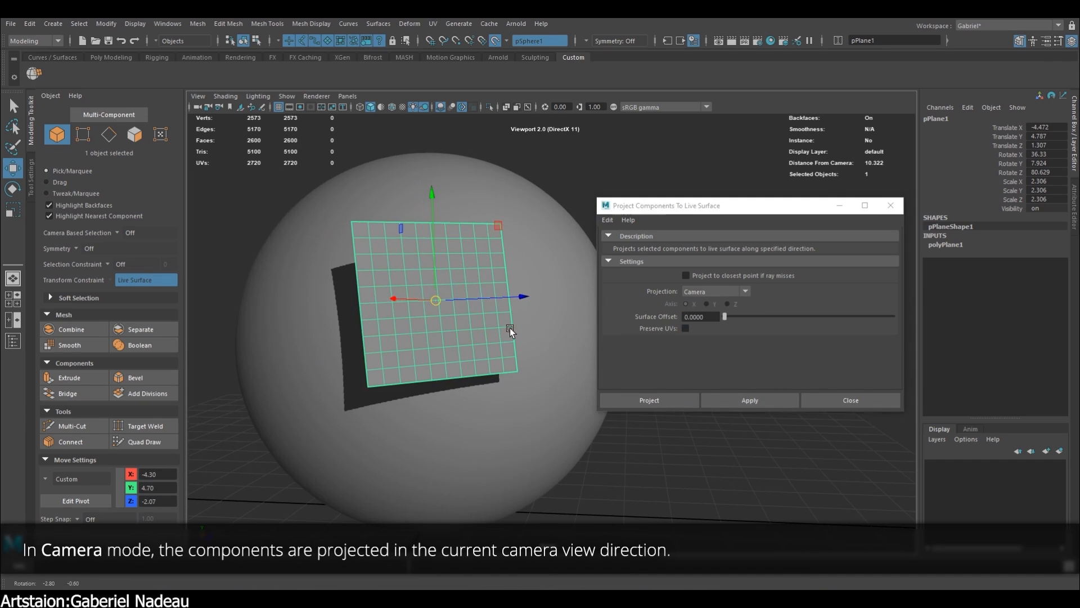
left_click(749, 400)
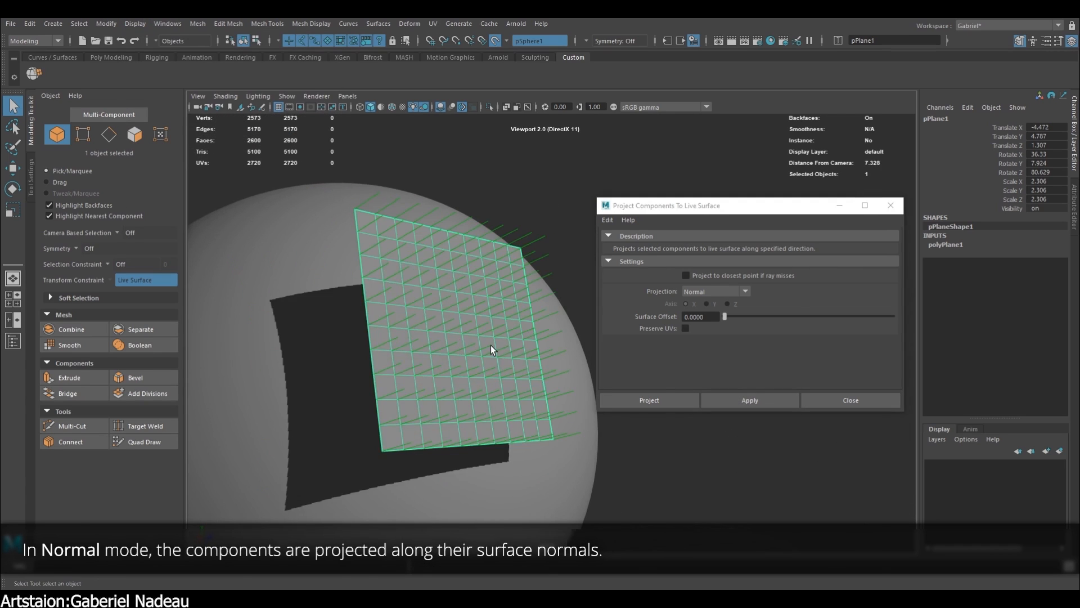
left_click_drag(493, 350, 449, 298)
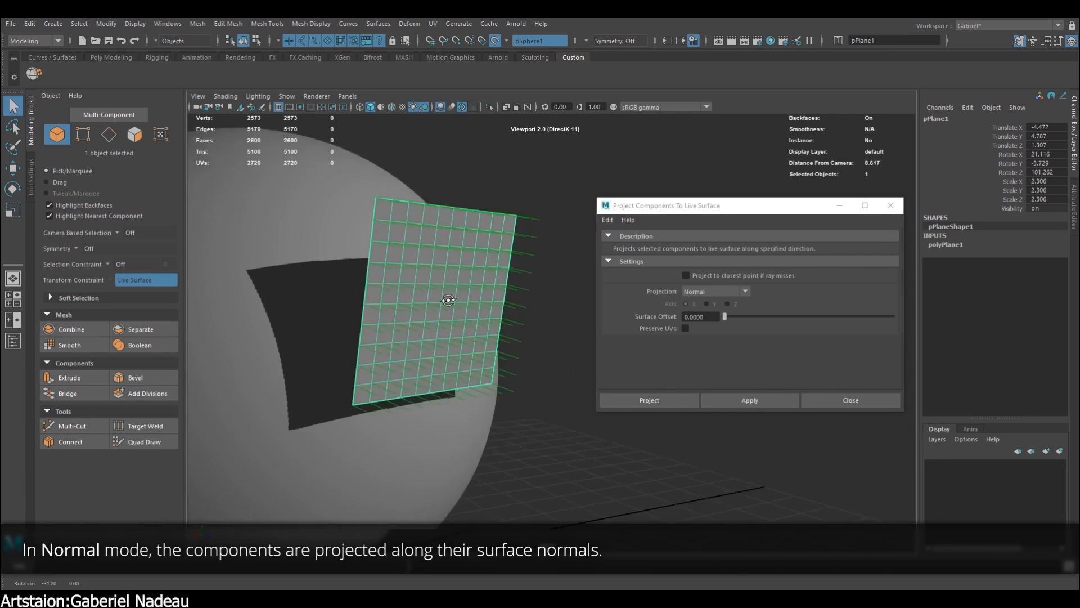
left_click_drag(724, 316, 893, 316)
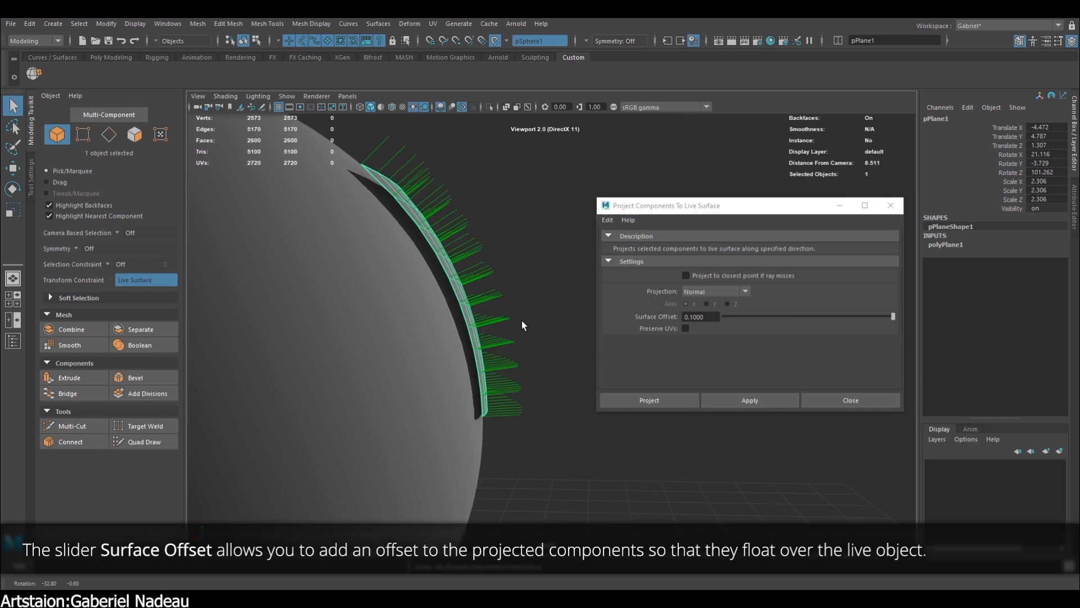
Project the cylinder end onto the plane along the camera with Edge Constraint on
left_click(606, 220)
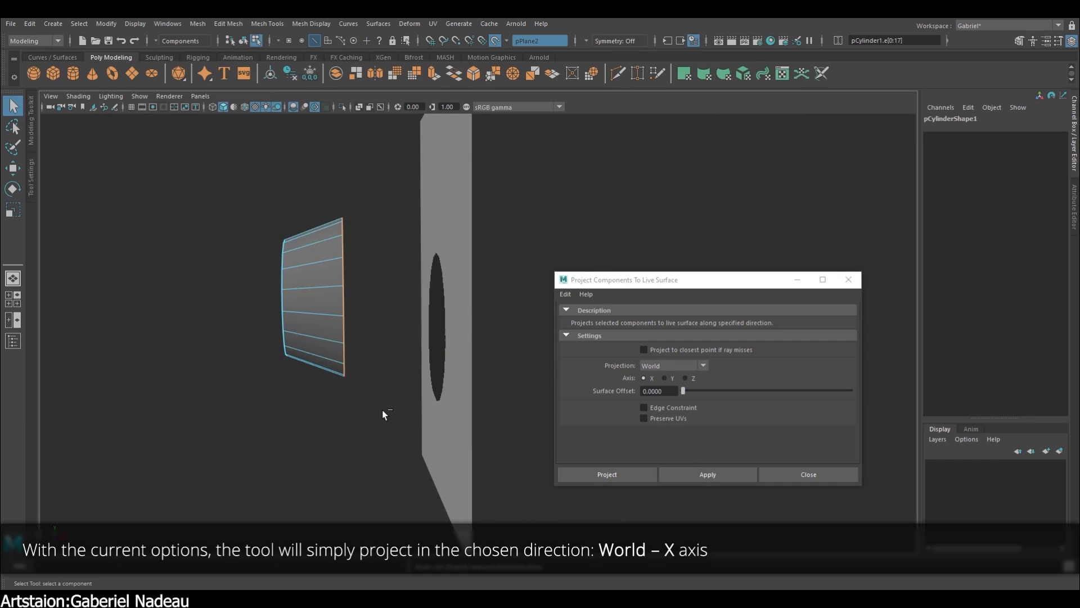
left_click(643, 407)
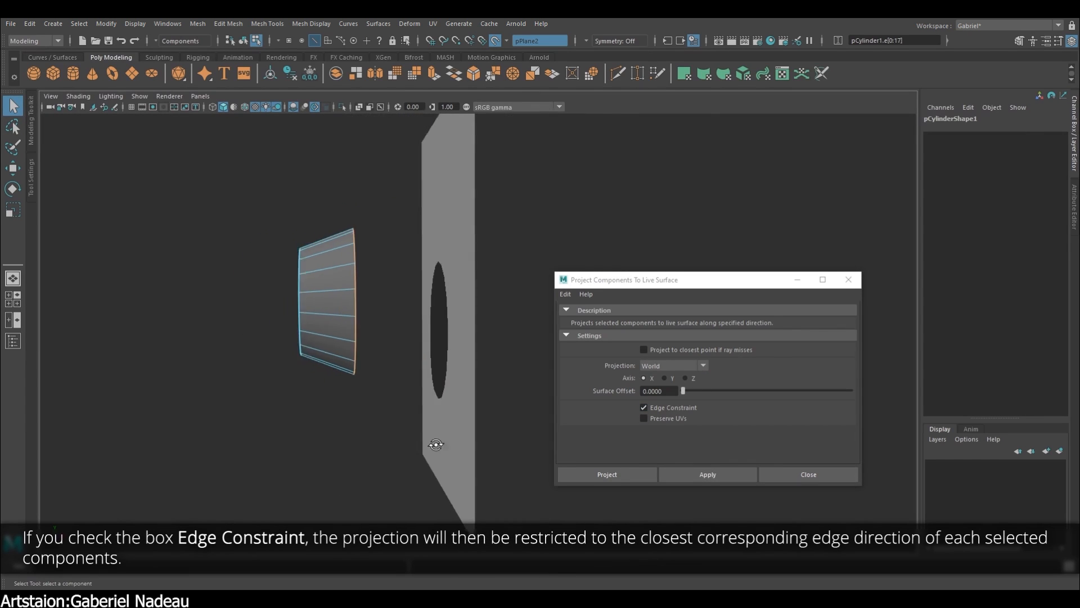
left_click(672, 365)
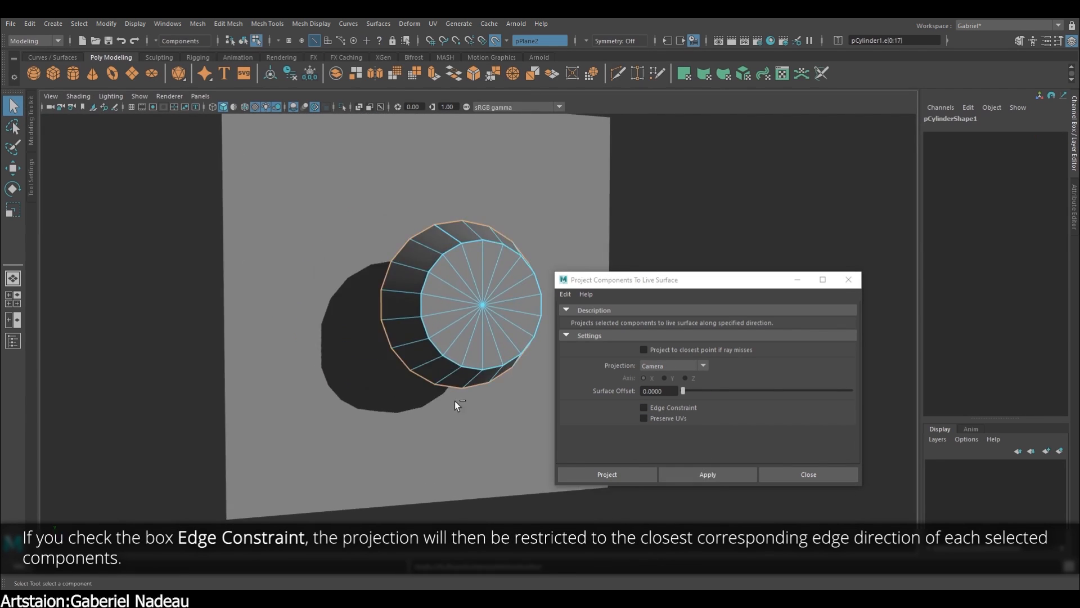
left_click(644, 407)
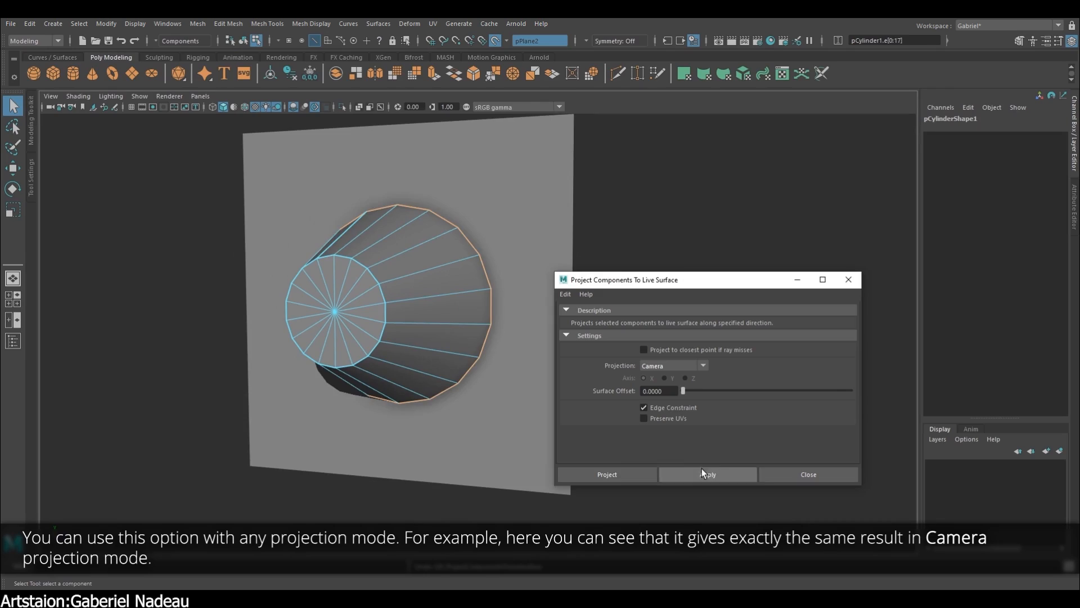
left_click(706, 473)
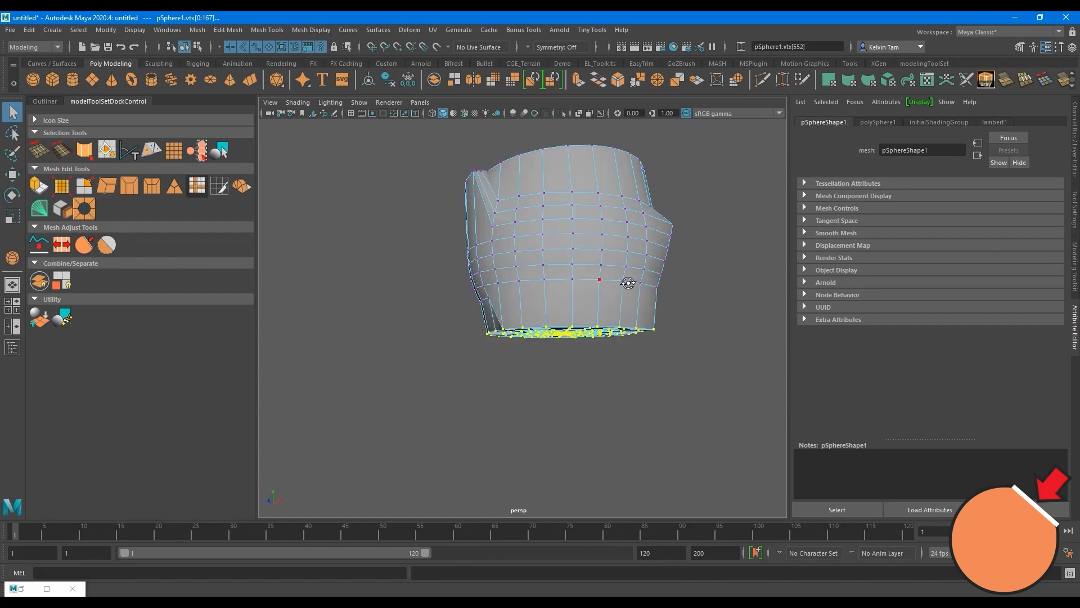
Open lifterDisc.mb and select lifterDiscInner_low1 with the Move tool active
right_click(568, 267)
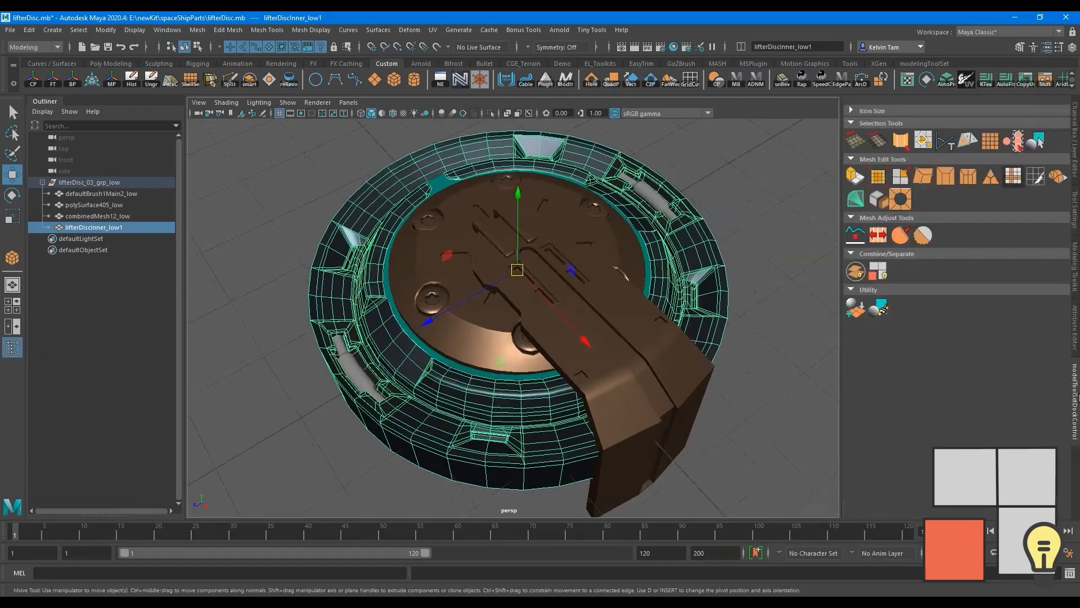
right_click(503, 268)
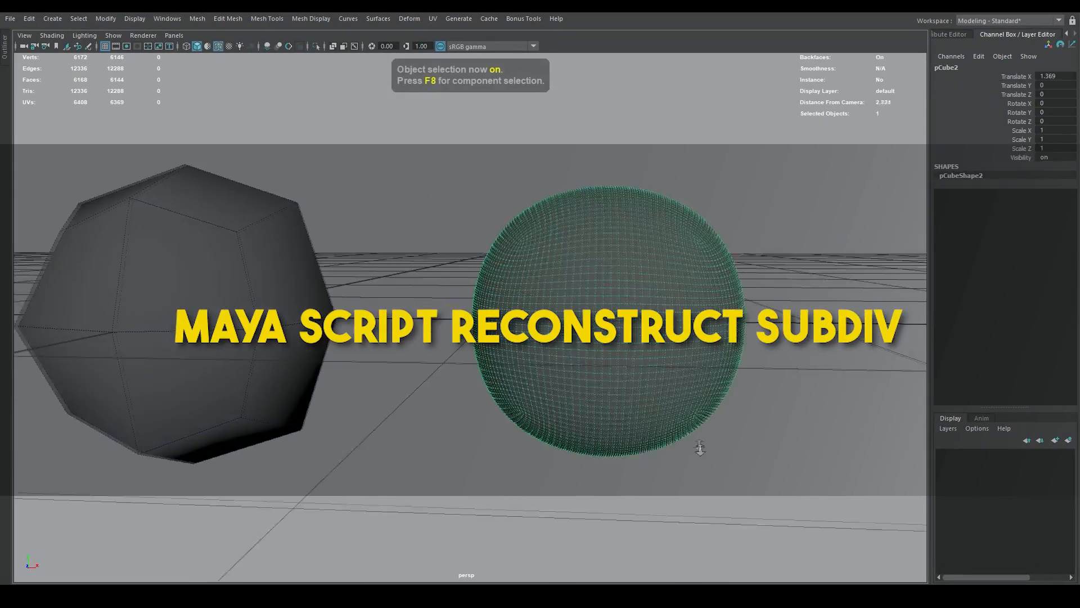
Run Reconstruct Subdiv on the dense head and bottle meshes to recover coarser base meshes
left_click(322, 294)
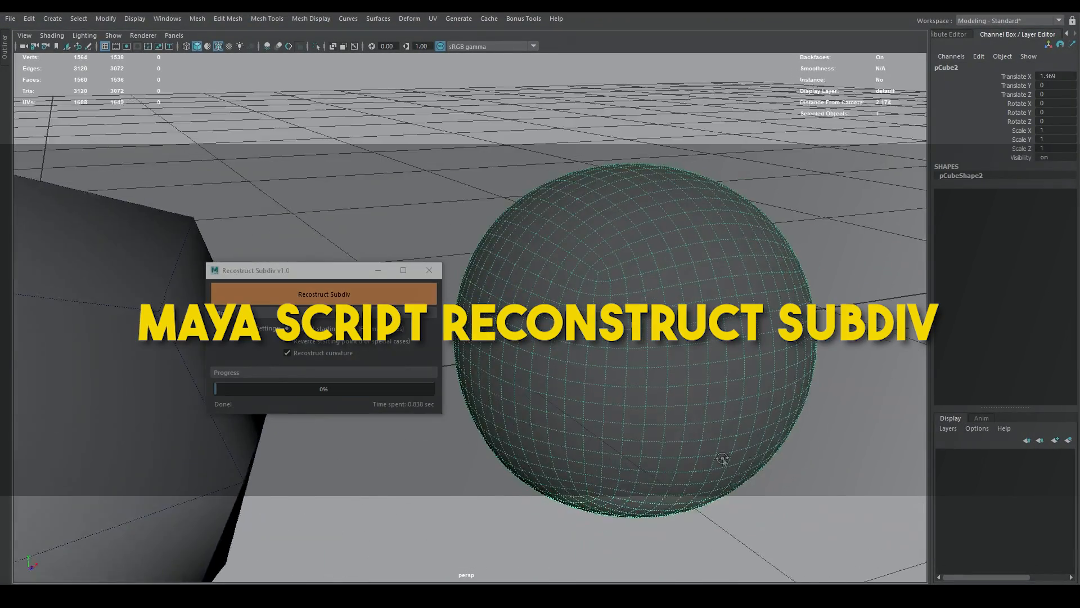
left_click(322, 294)
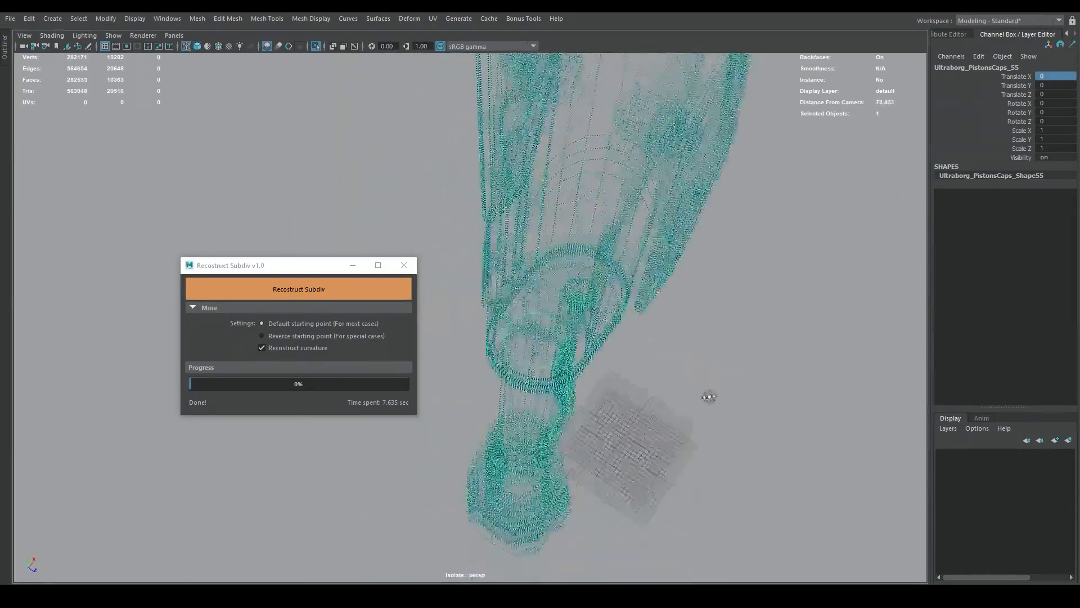
left_click(298, 289)
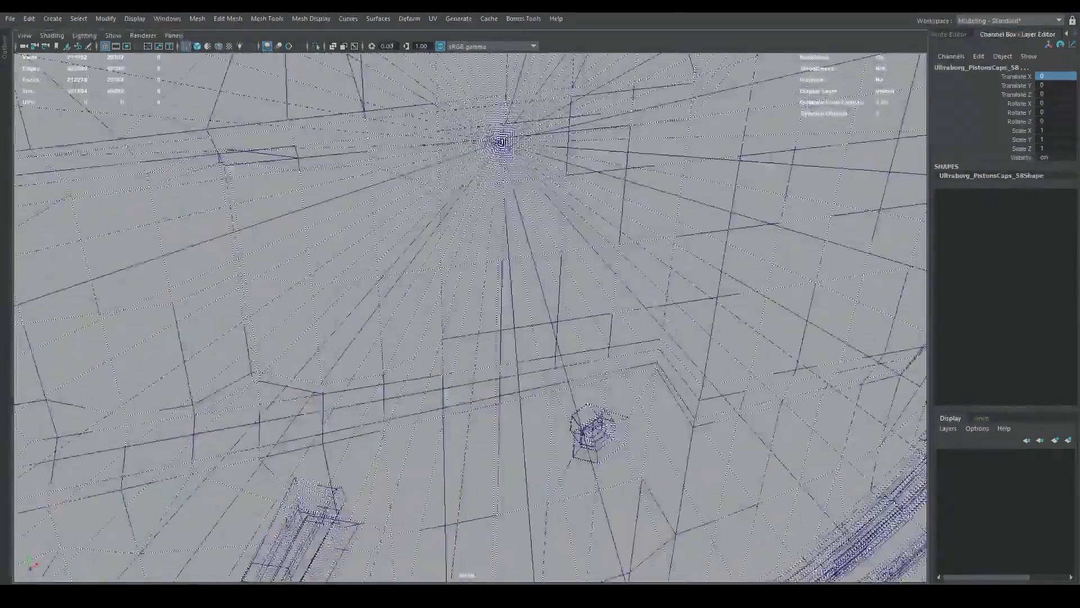
left_click(298, 289)
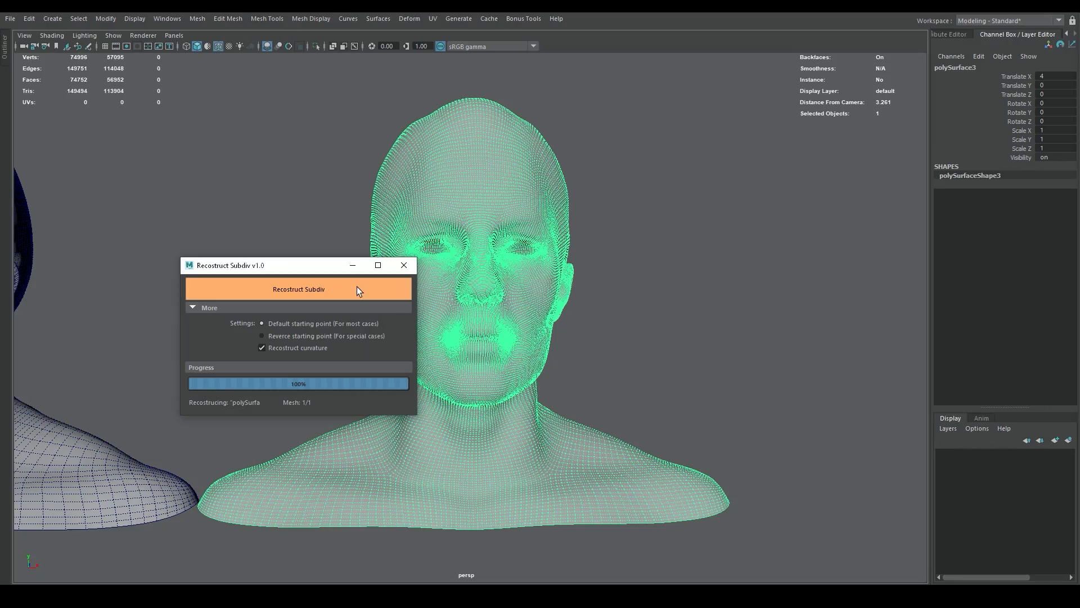
left_click(298, 288)
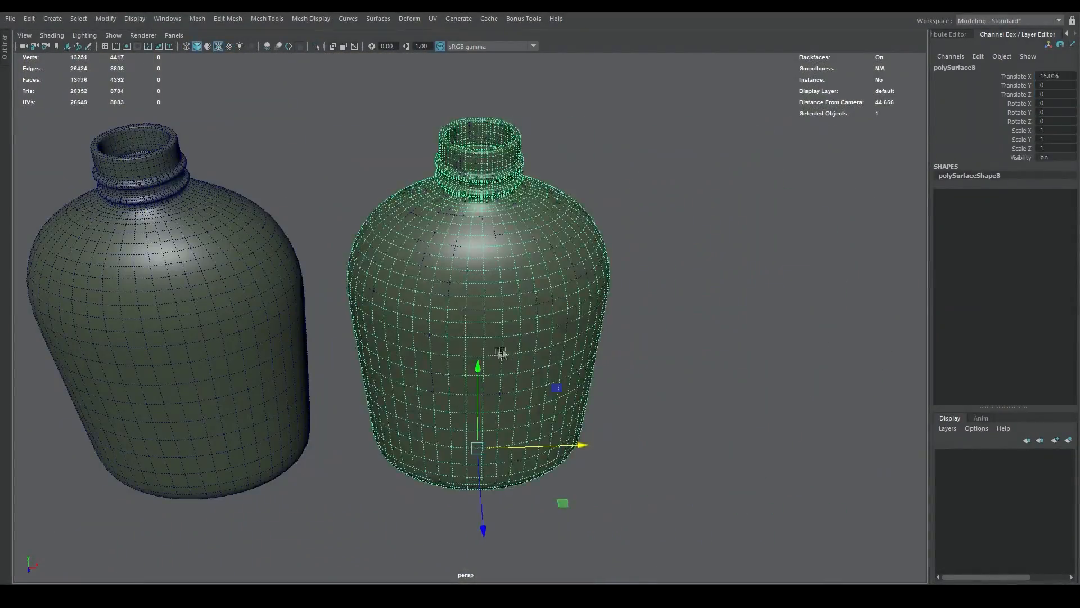
left_click(208, 199)
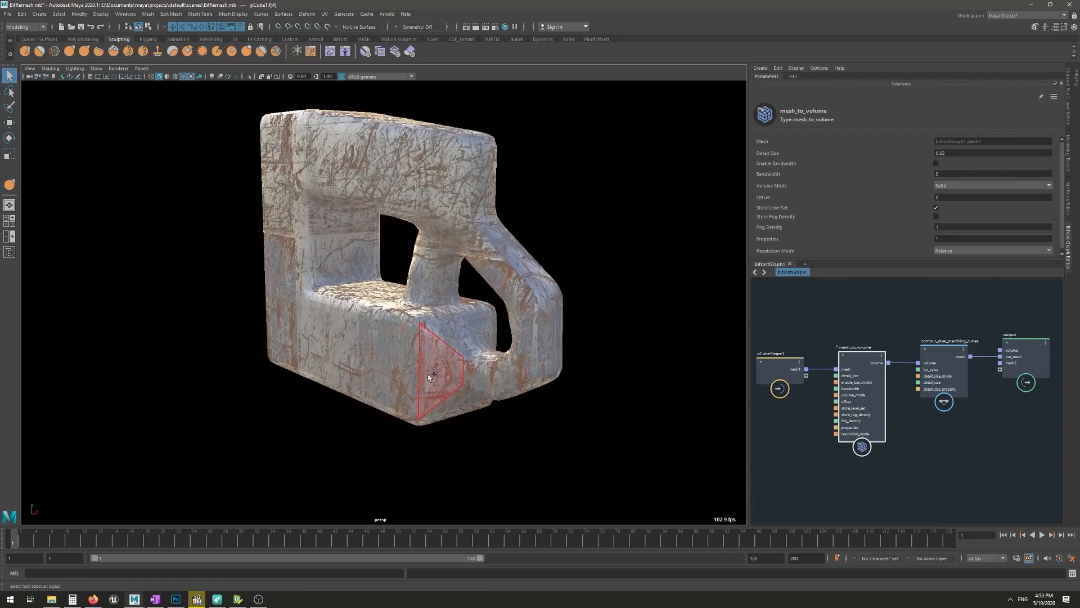
Drag in the Bifrost graph linking mesh_to_volume and contour_dual_marching_cubes to the cube mesh
left_click_drag(427, 375, 451, 410)
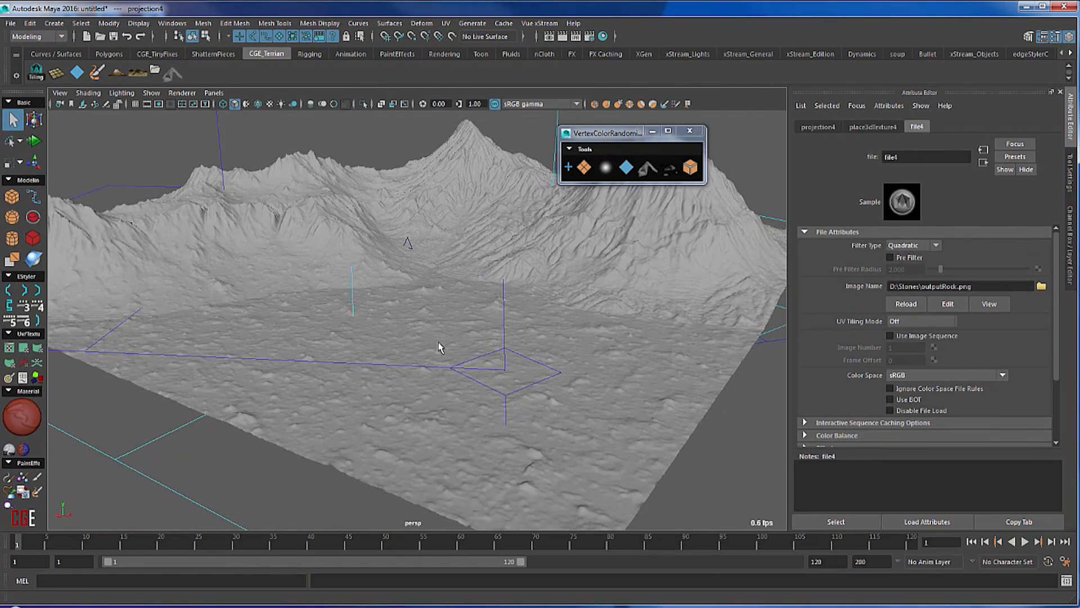
Orbit the view to see the full rock-displaced terrain and its projection frame
left_click_drag(441, 348, 565, 377)
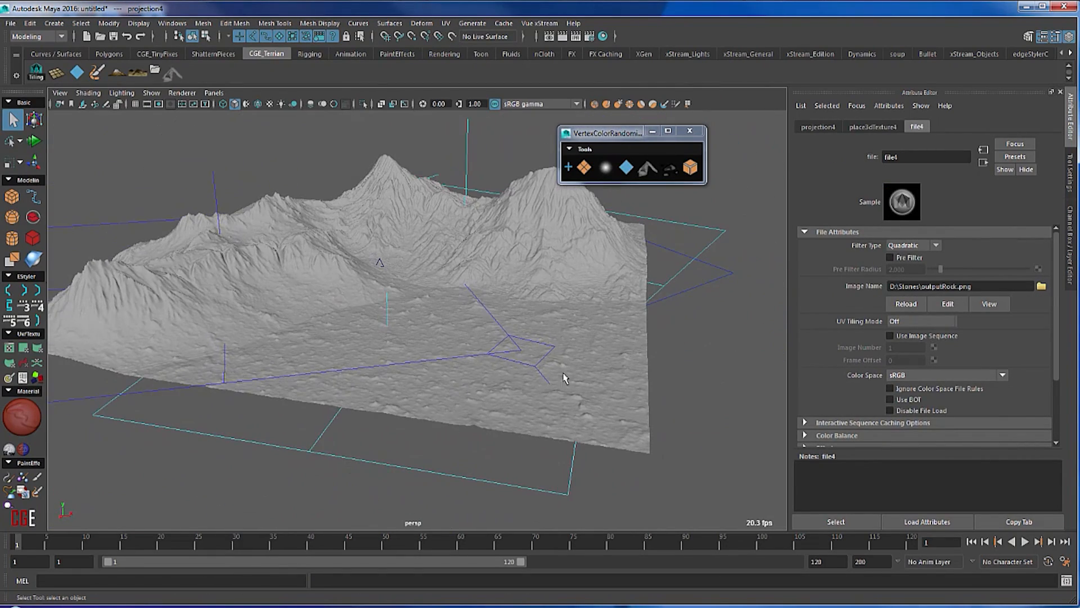